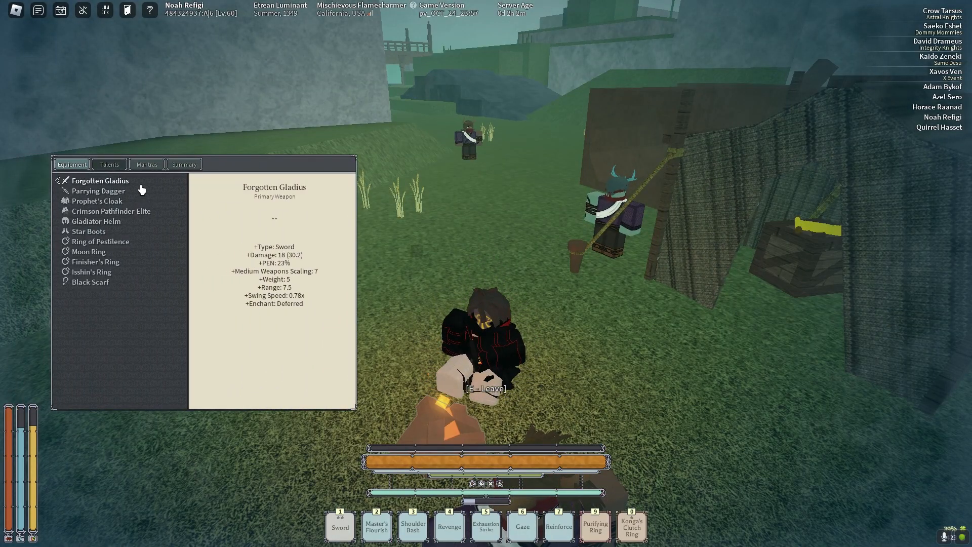
Show the Talents tab and scroll through each talent, Lord Commander to Impervious Slumber.
click(109, 163)
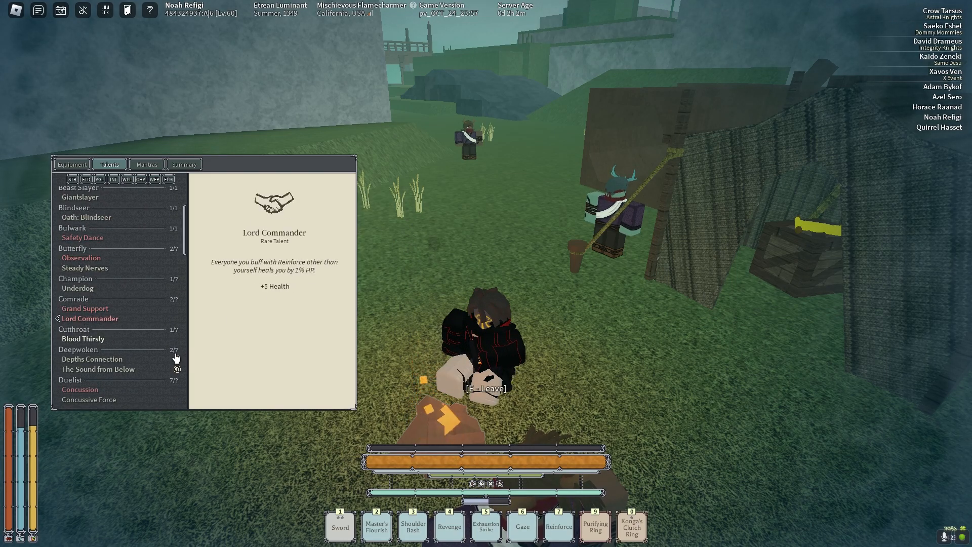
scroll(down, 3)
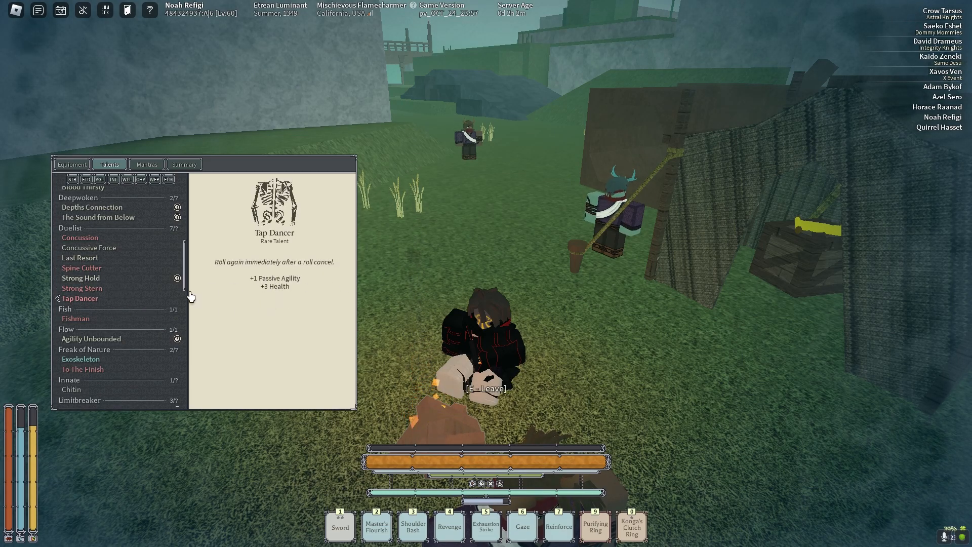
scroll(down, 3)
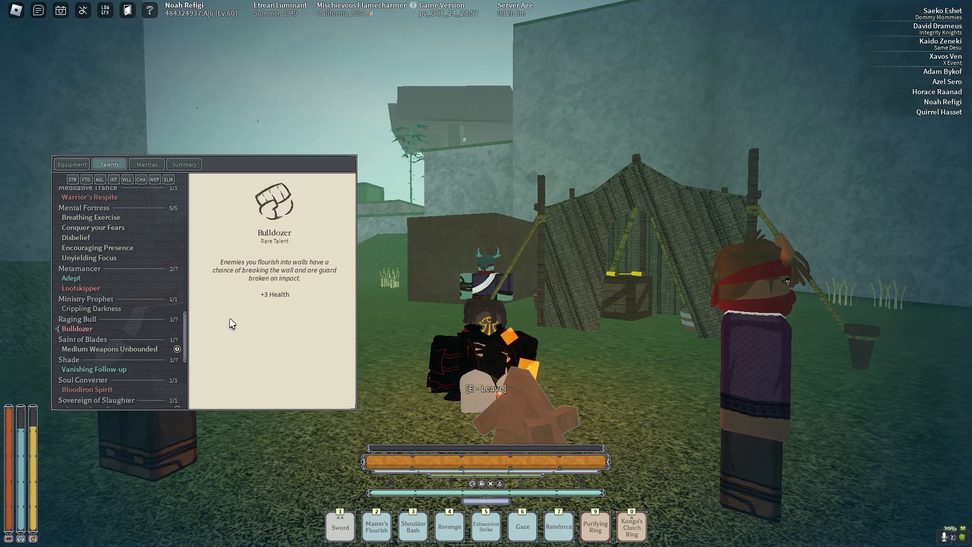
scroll(down, 3)
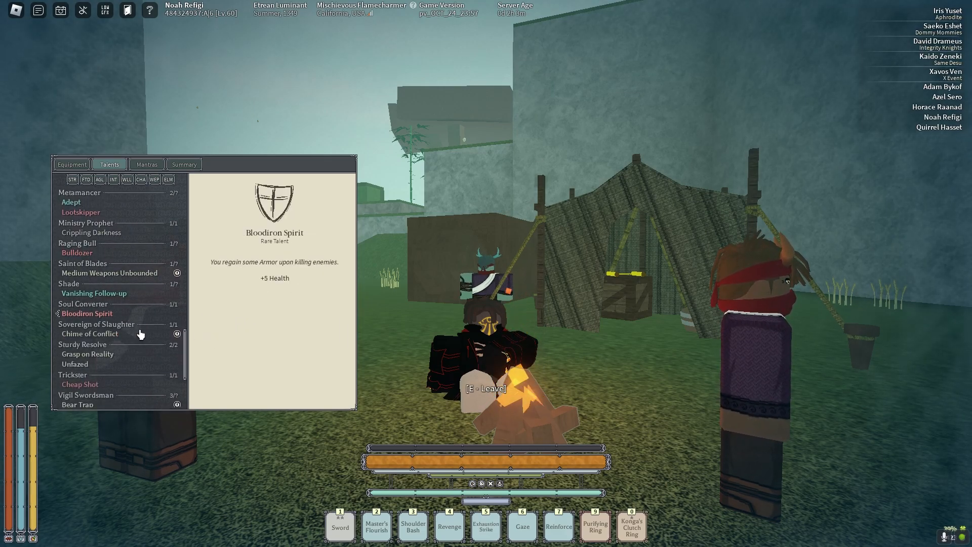
scroll(down, 3)
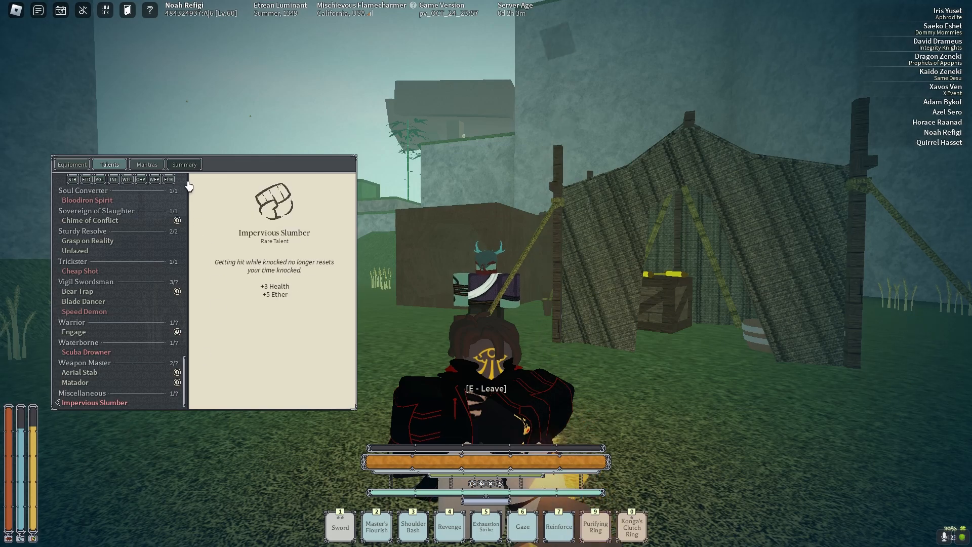
View the build summary totals, then inspect Isshin's Ring among the equipped items.
click(183, 163)
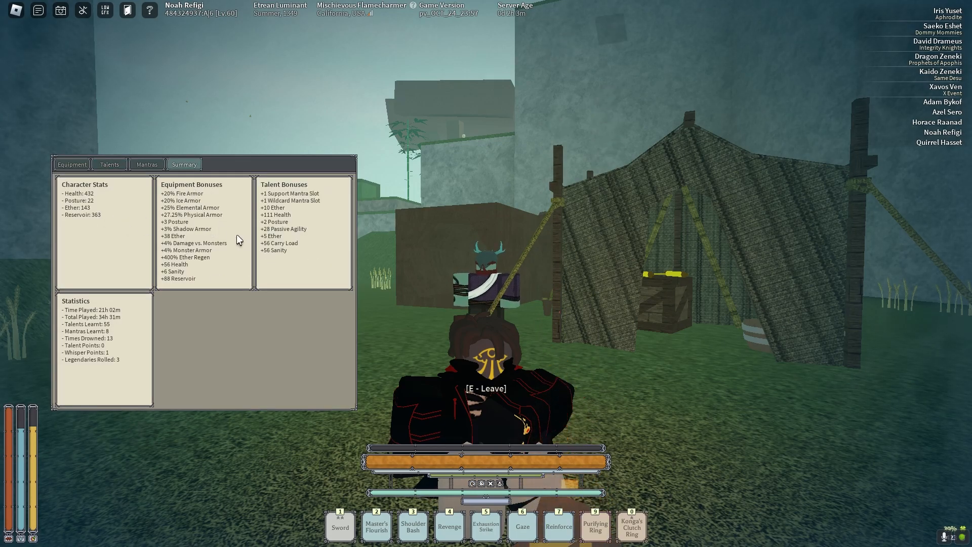
mouse_move(110, 224)
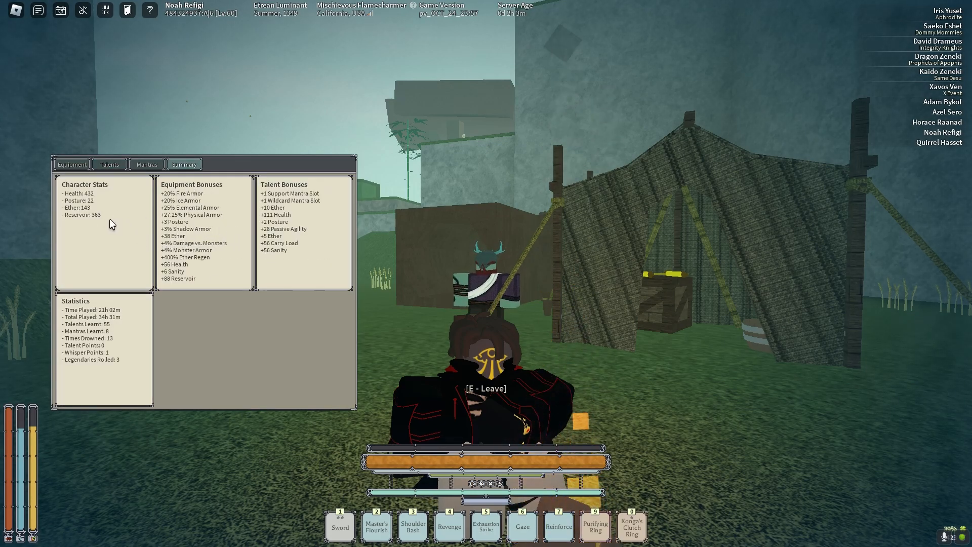
click(71, 164)
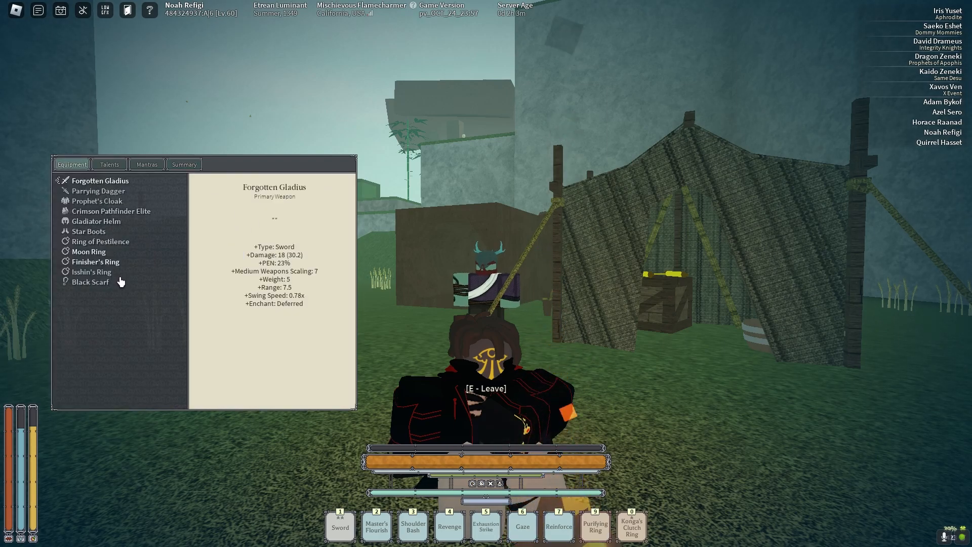
click(91, 271)
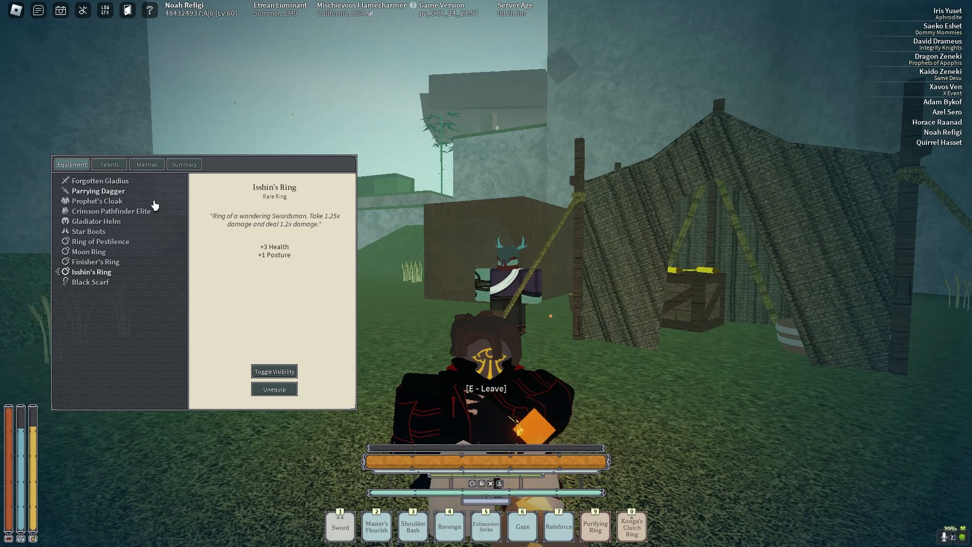
Return to the talents list, then browse the character's mantras.
click(110, 163)
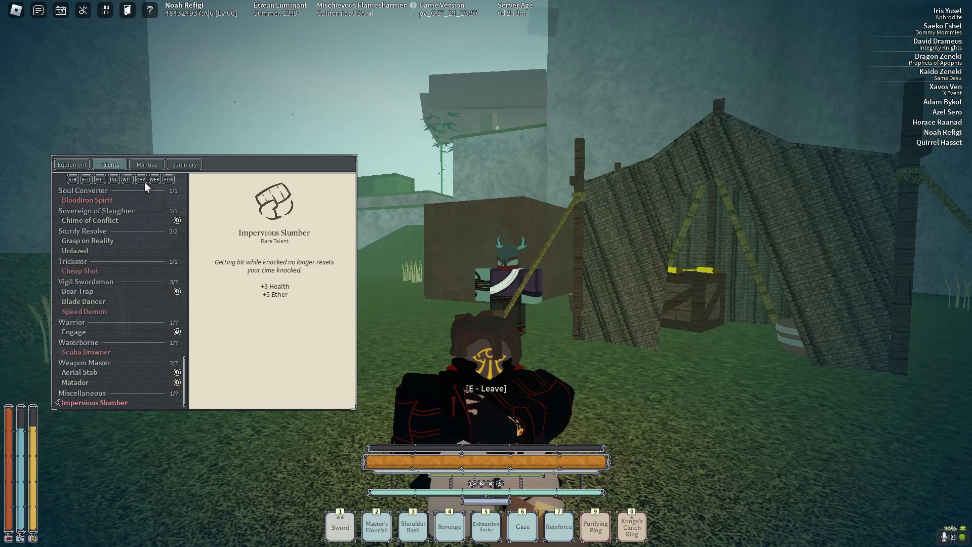
click(146, 163)
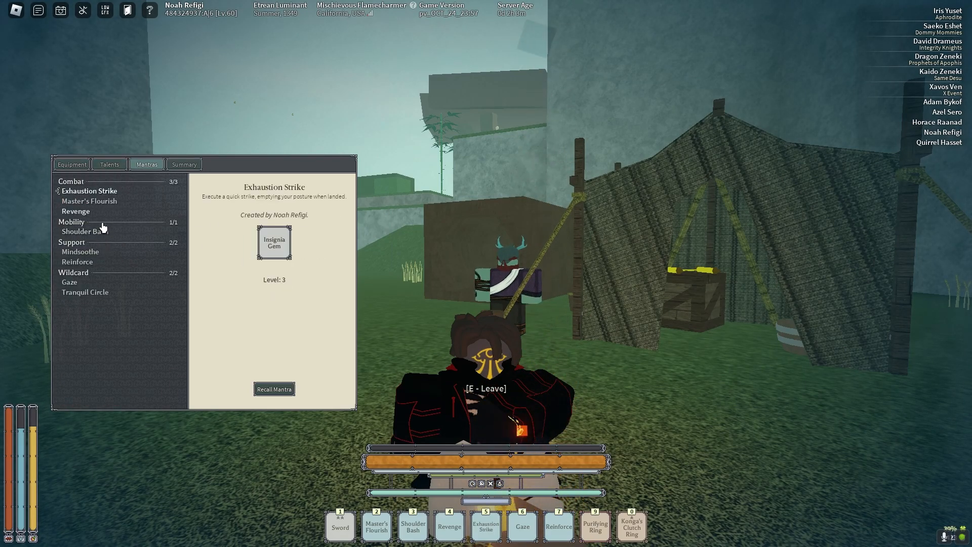
click(80, 251)
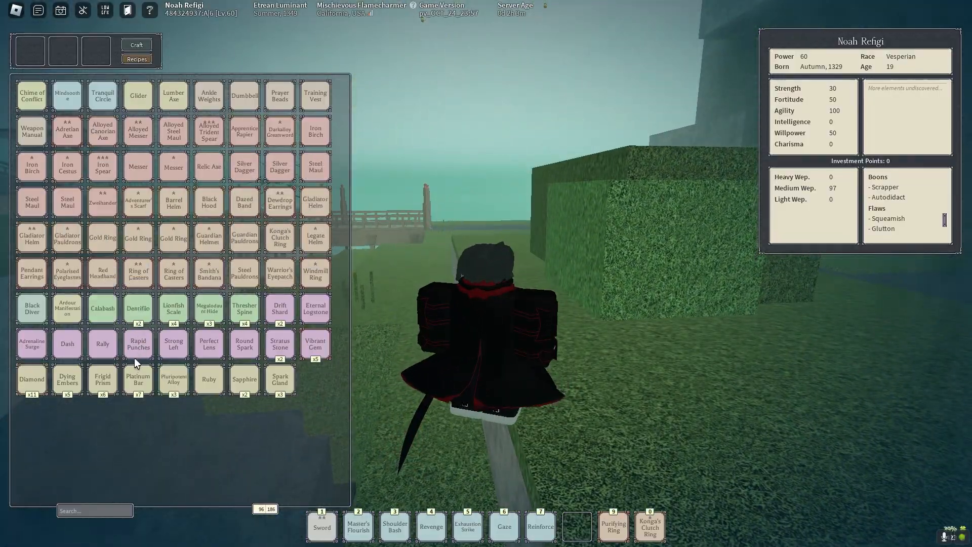
mouse_move(137, 347)
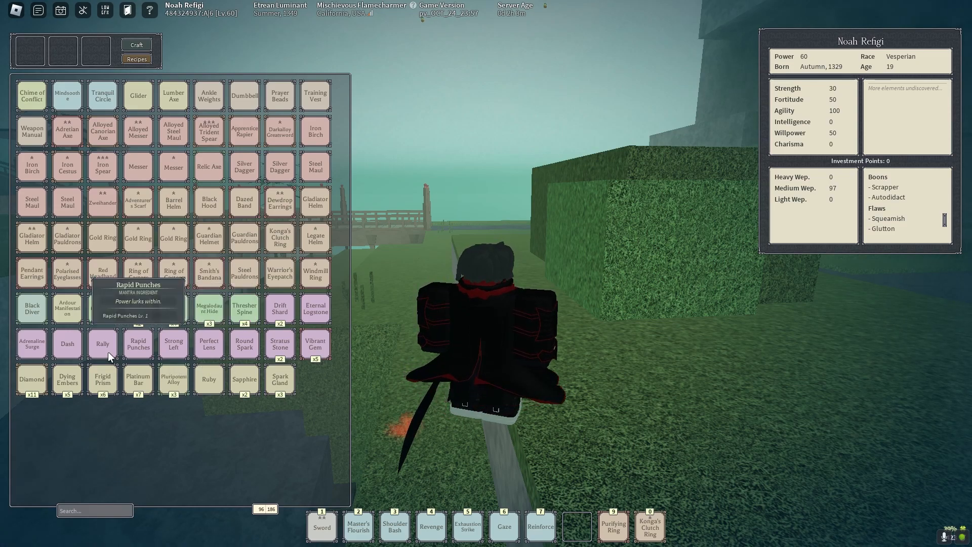
mouse_move(102, 344)
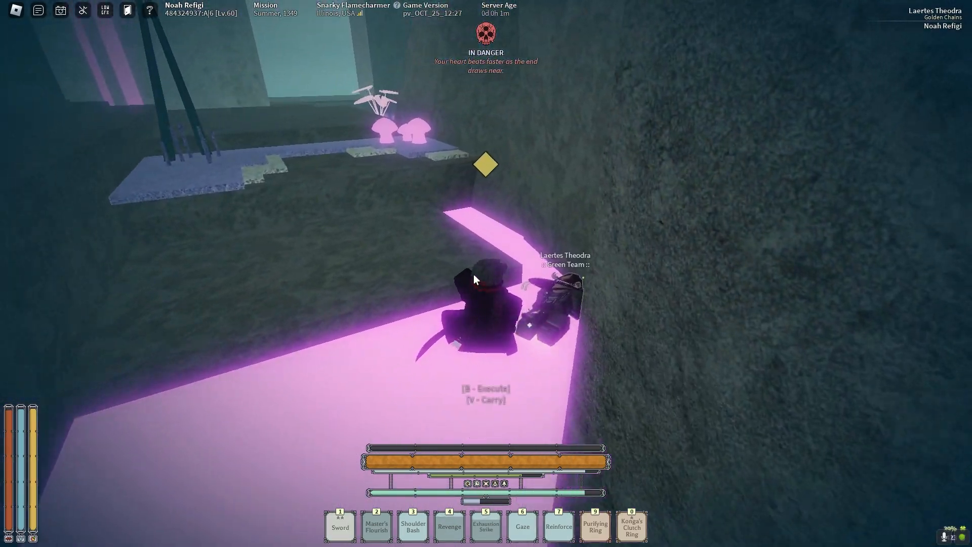
Execute the downed Green Team opponent with B.
key(b)
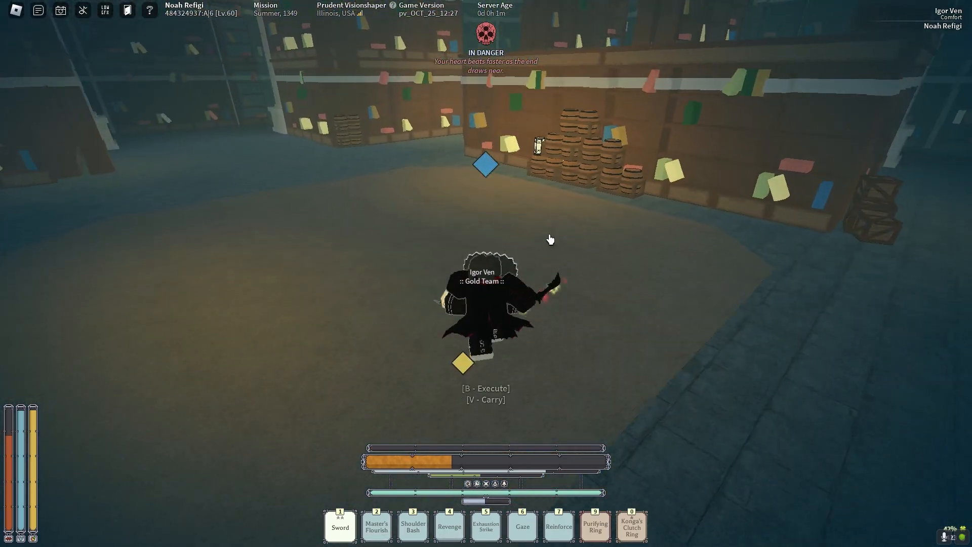
Execute the downed Gold Team opponent in the library map with B.
key(b)
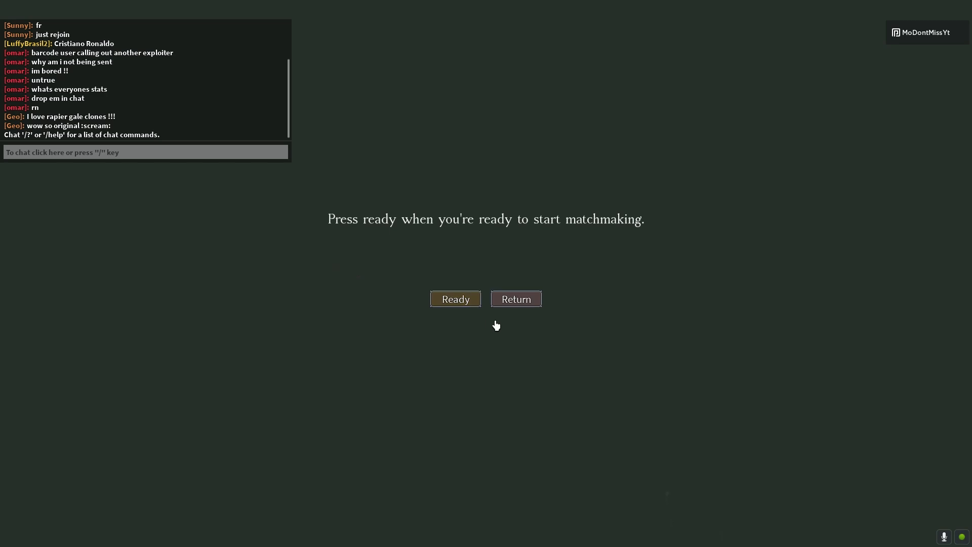
mouse_move(522, 329)
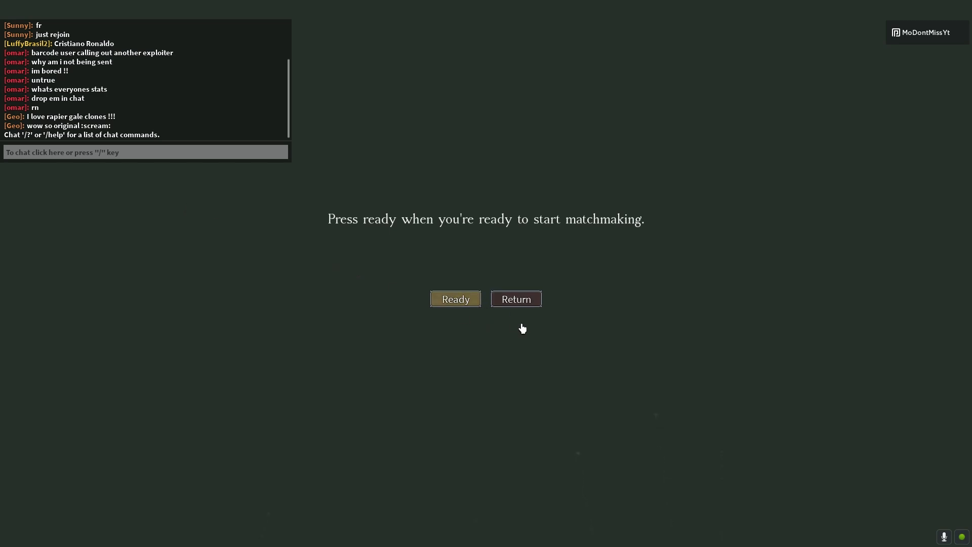
Mark Ready on the Chime matchmaking screen to start queueing.
click(455, 298)
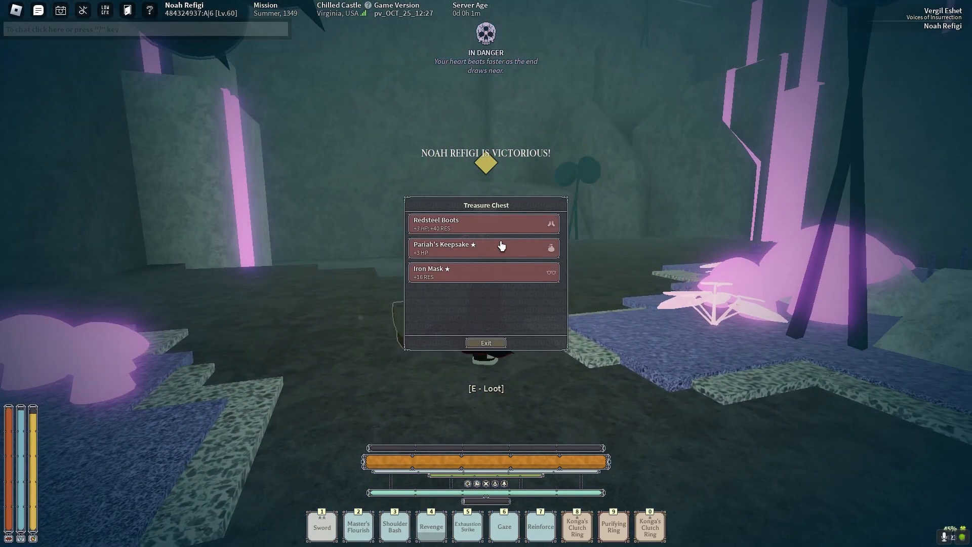
Pick an item from the Redsteel Boots, Pariah's Keepsake and Iron Mask chest.
click(483, 272)
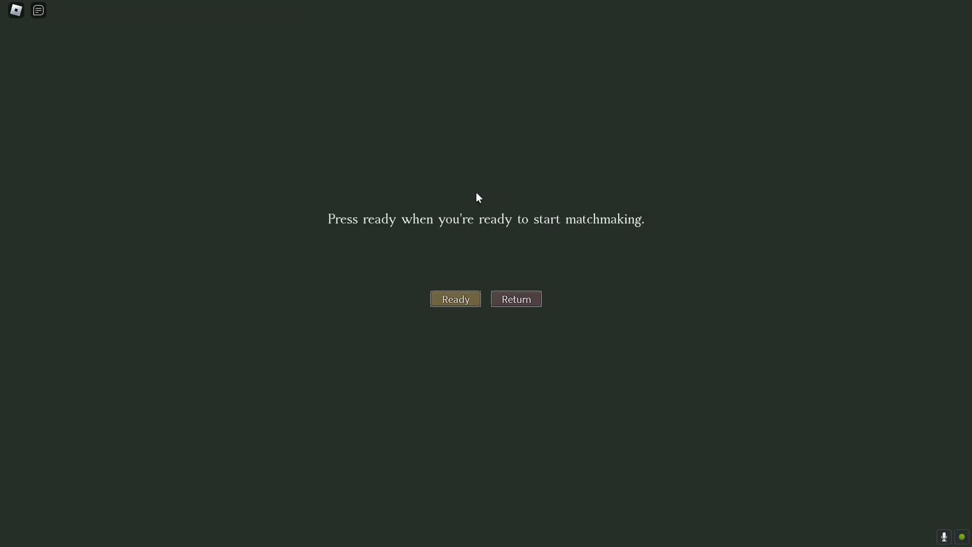
Ready up for matchmaking and browse the server's player list while the battlefield loads.
click(455, 299)
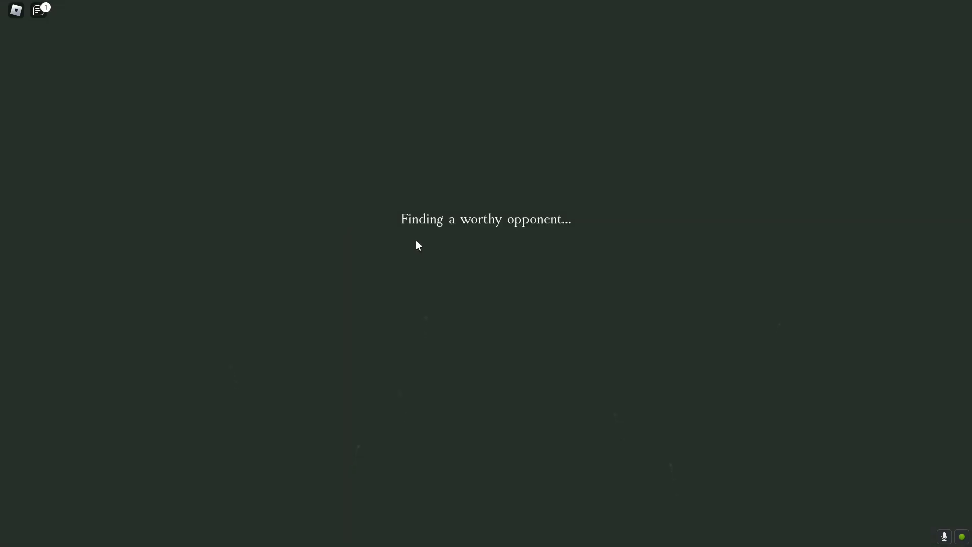
mouse_move(413, 226)
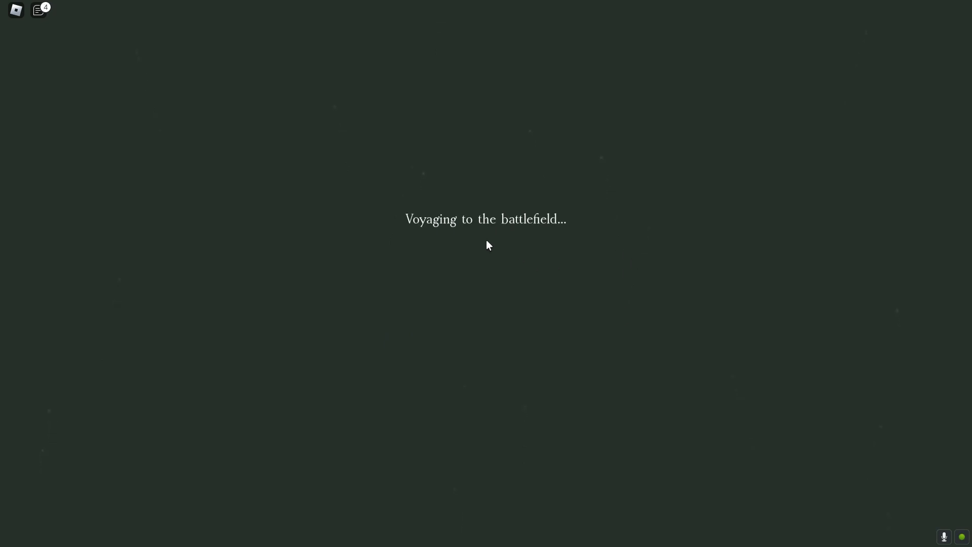
key(Escape)
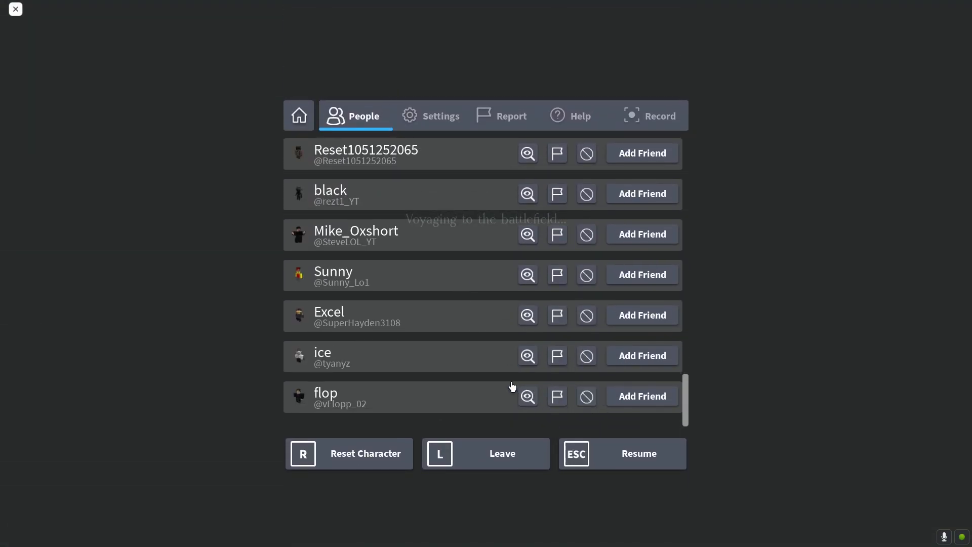
scroll(down, 3)
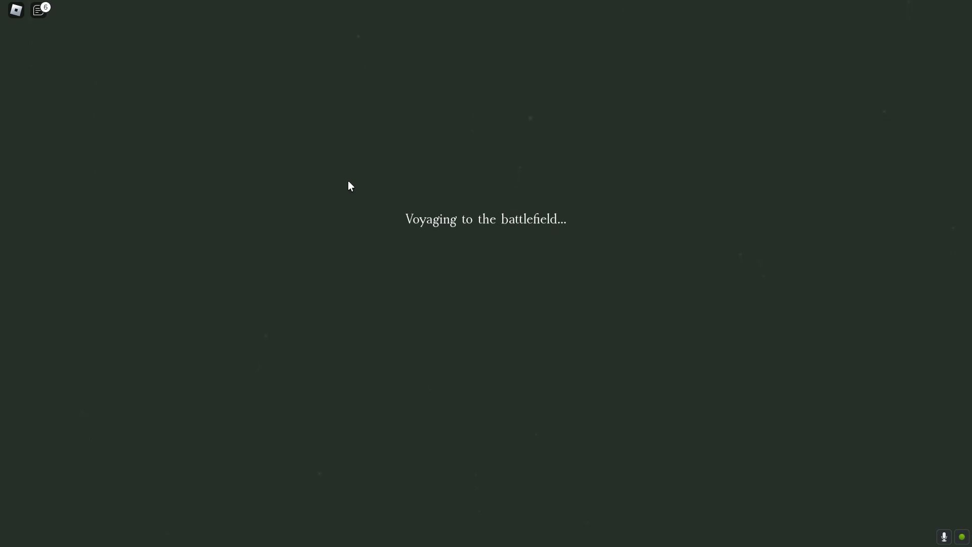
mouse_move(596, 359)
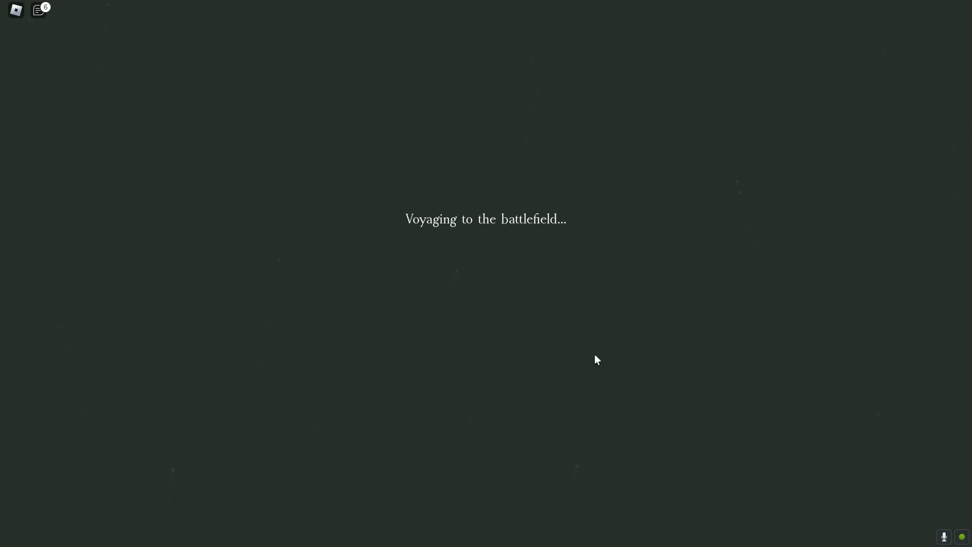
mouse_move(503, 262)
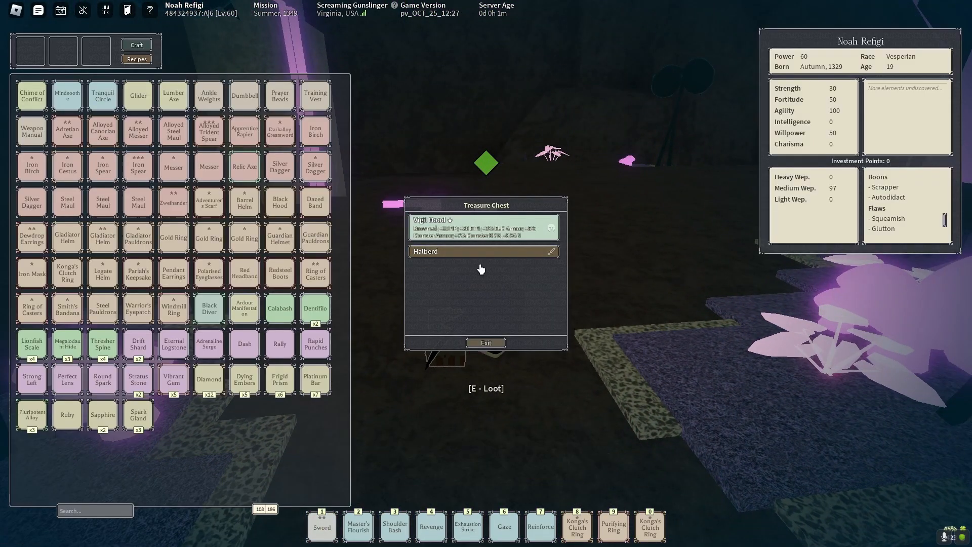
Take the Halberd from the Vigil Hood and Halberd treasure chest.
click(483, 251)
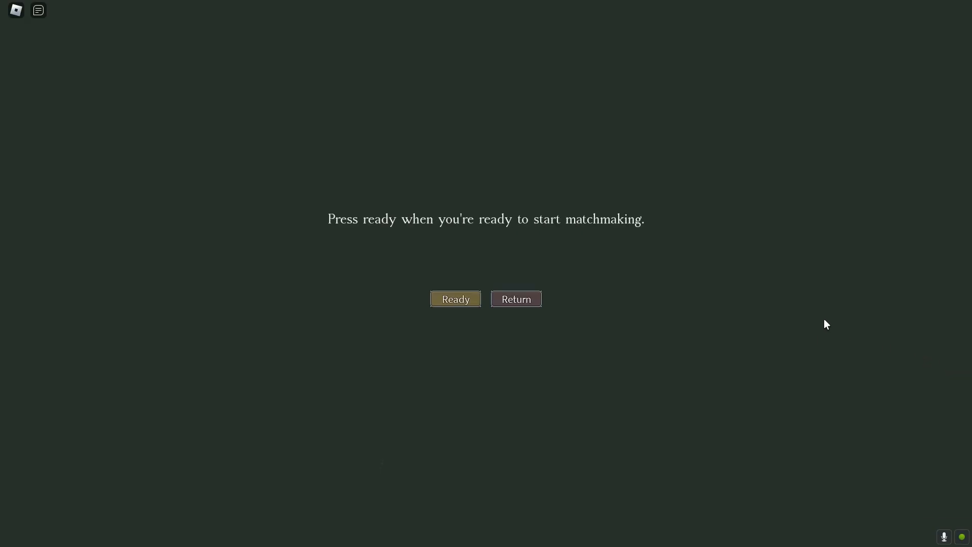
mouse_move(824, 322)
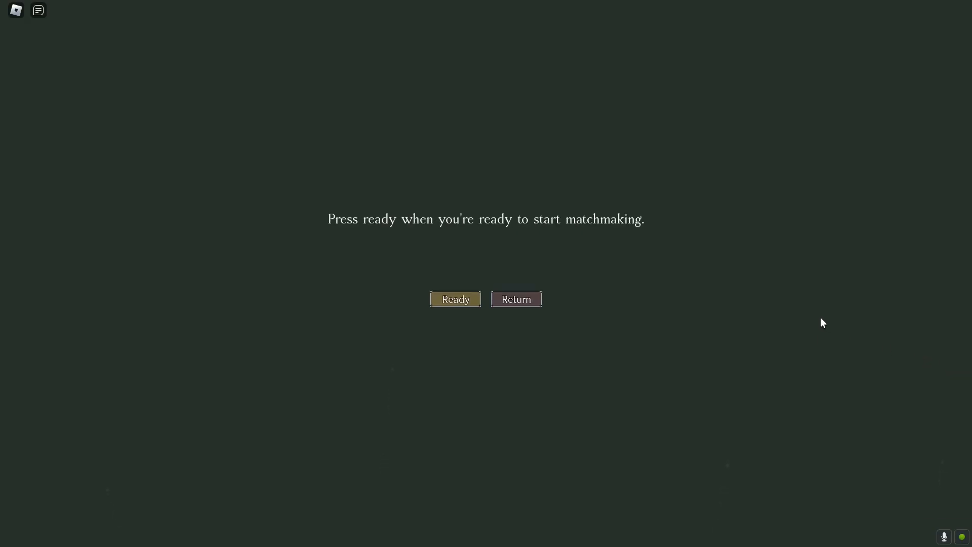
mouse_move(764, 485)
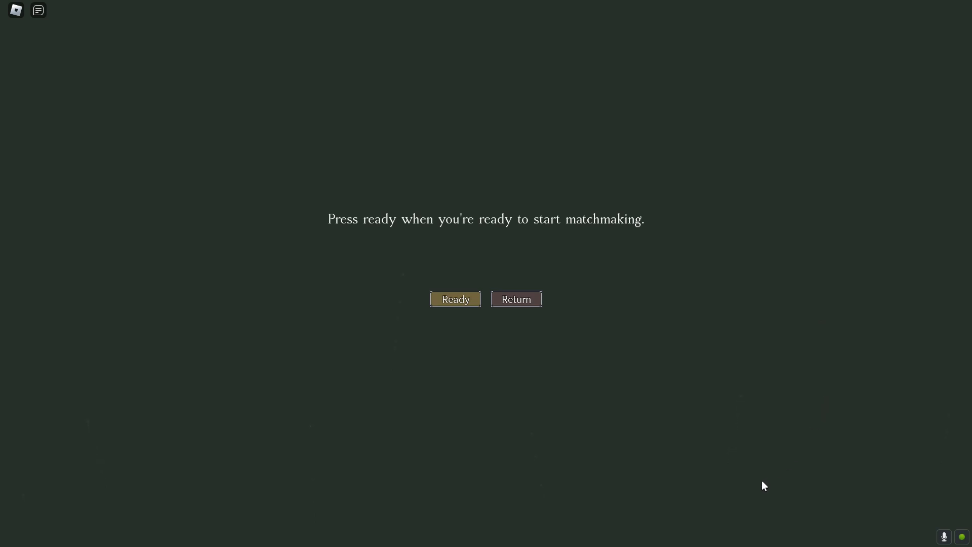
mouse_move(948, 350)
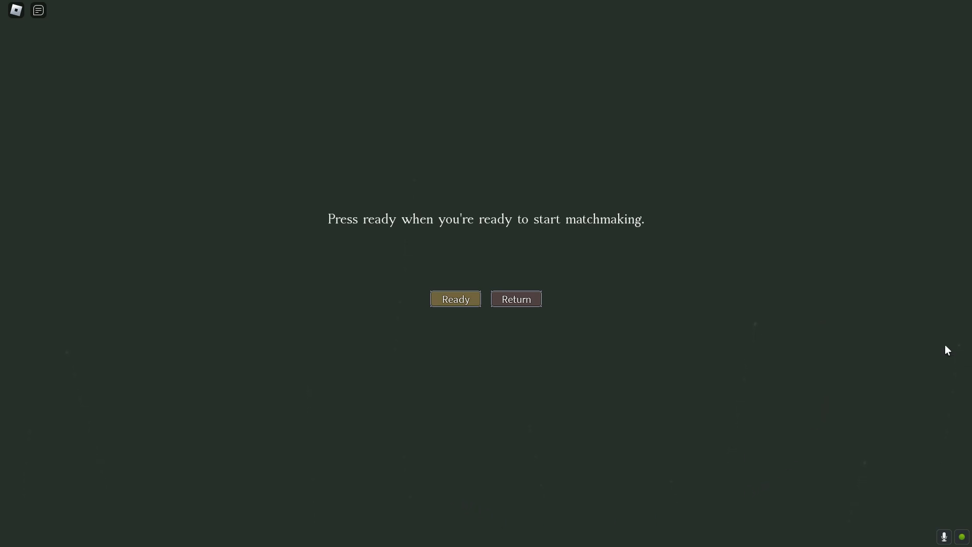
Mark Ready in the matchmaking lobby and wait for the Arena to load.
click(455, 299)
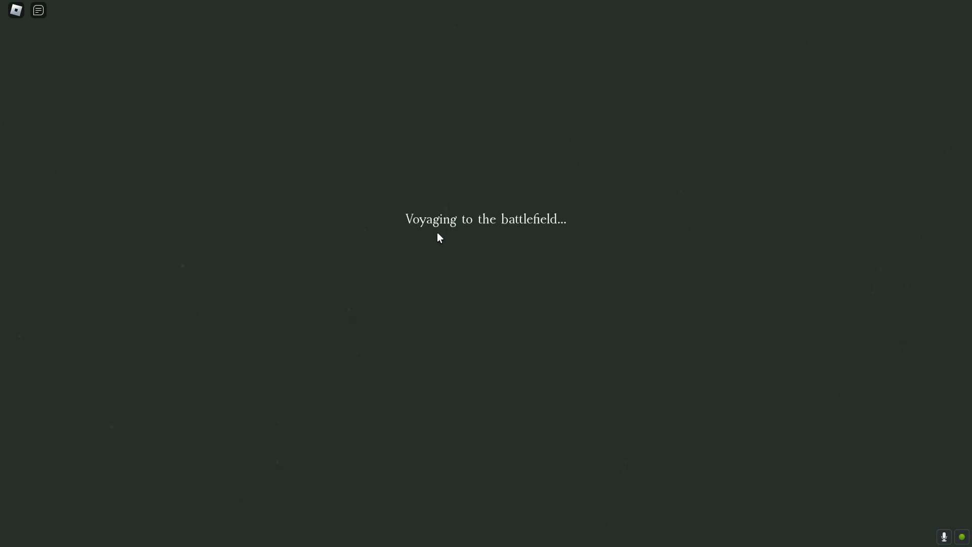
mouse_move(545, 293)
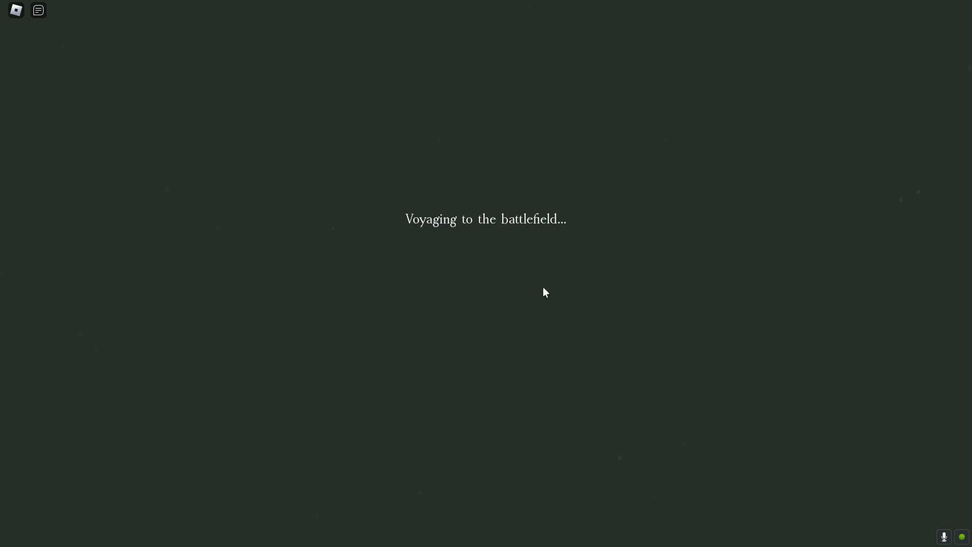
mouse_move(465, 243)
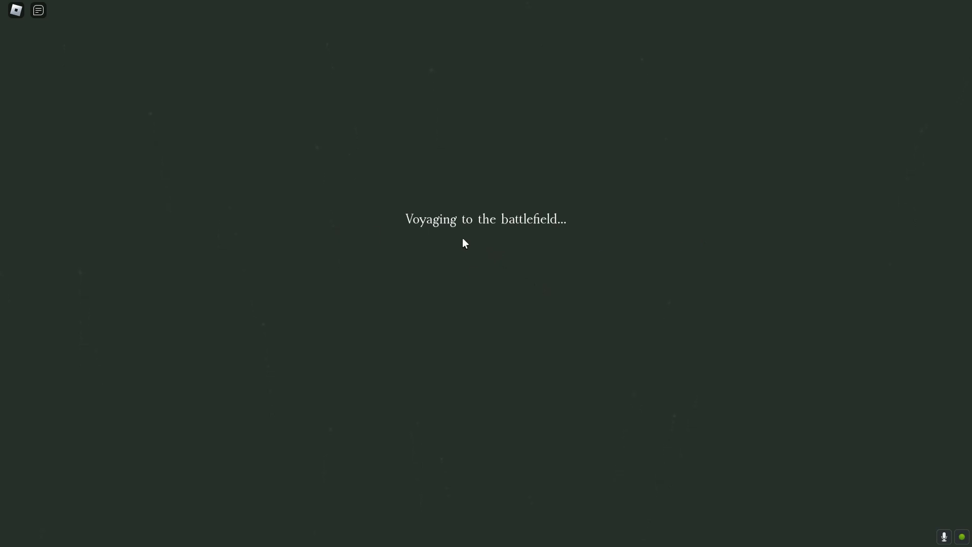
mouse_move(447, 241)
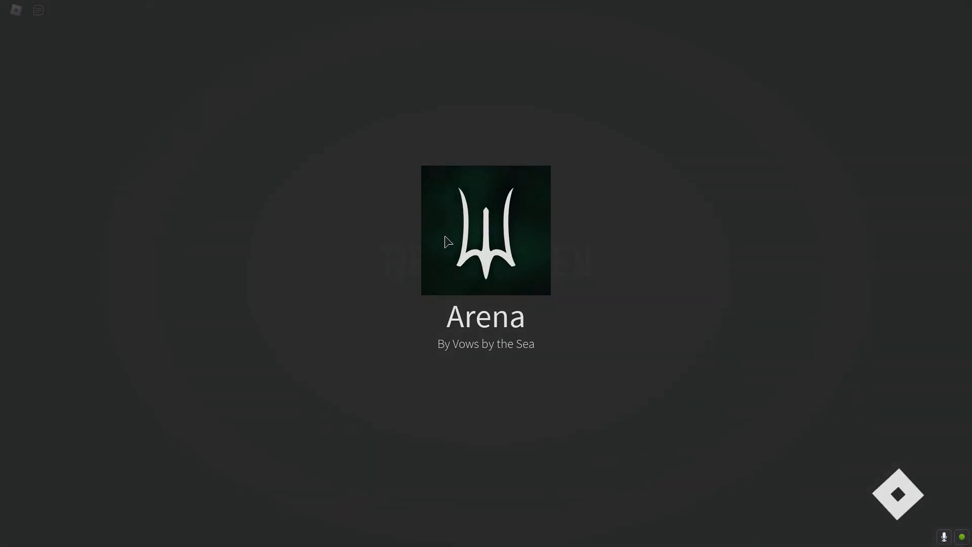
Search Windows for 'deepwoken', then open the chest and take the Alloyed Canorian Axe.
key(Escape)
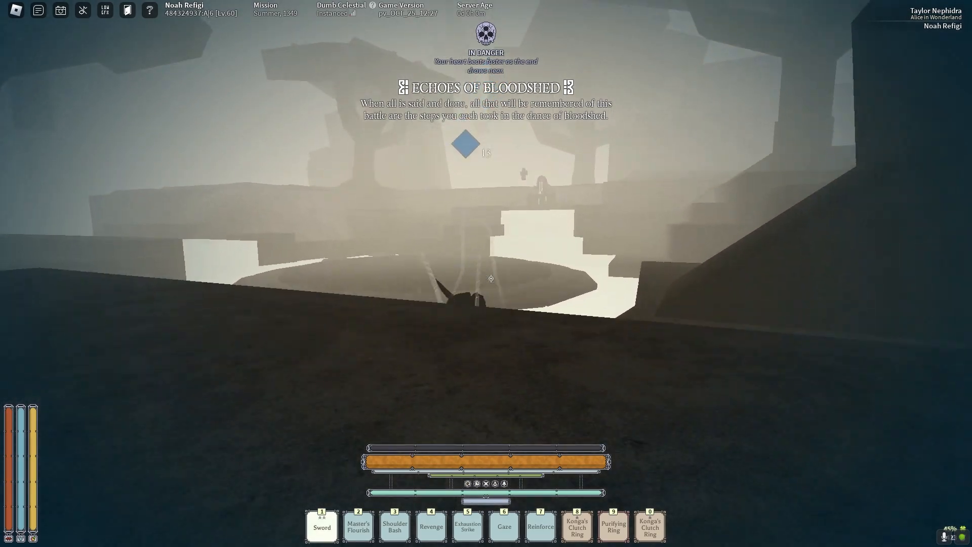
click(419, 535)
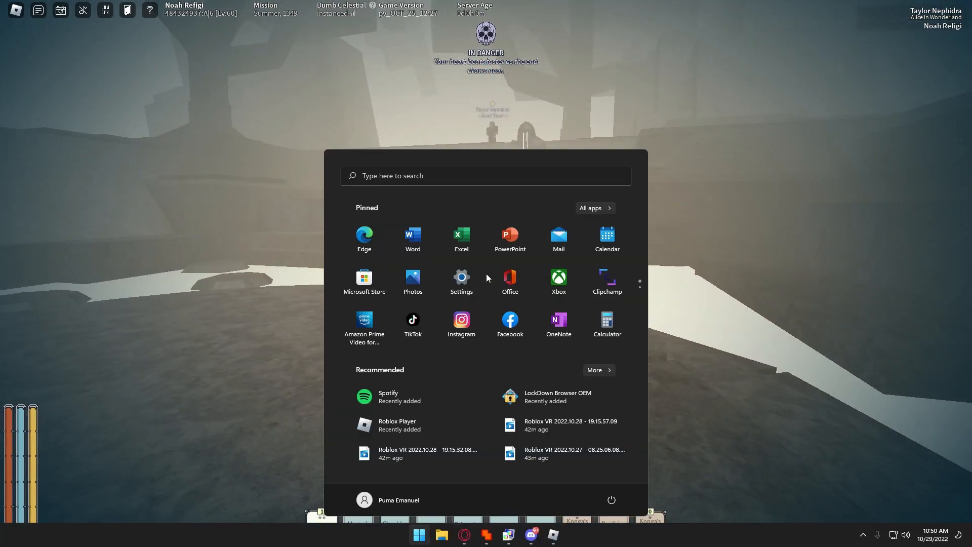
text(deepwoken)
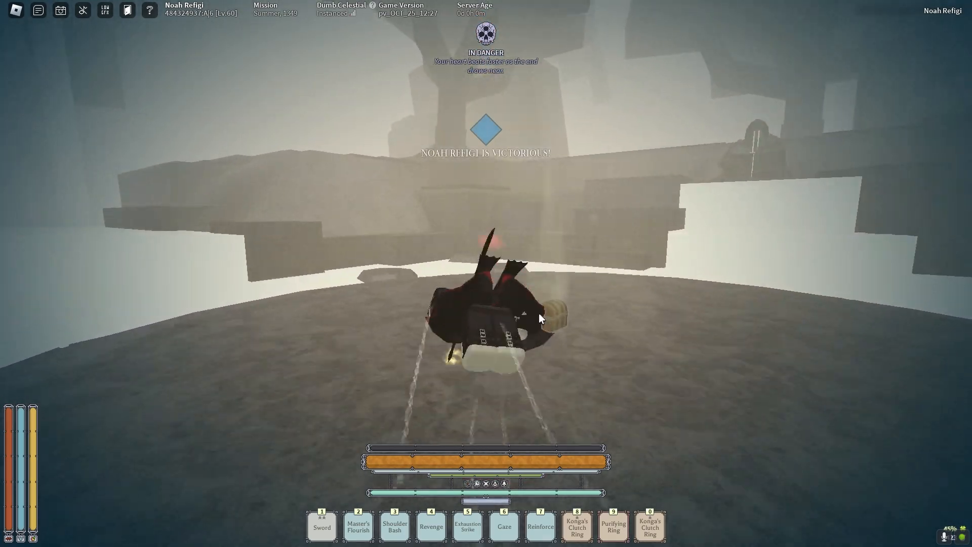
key(e)
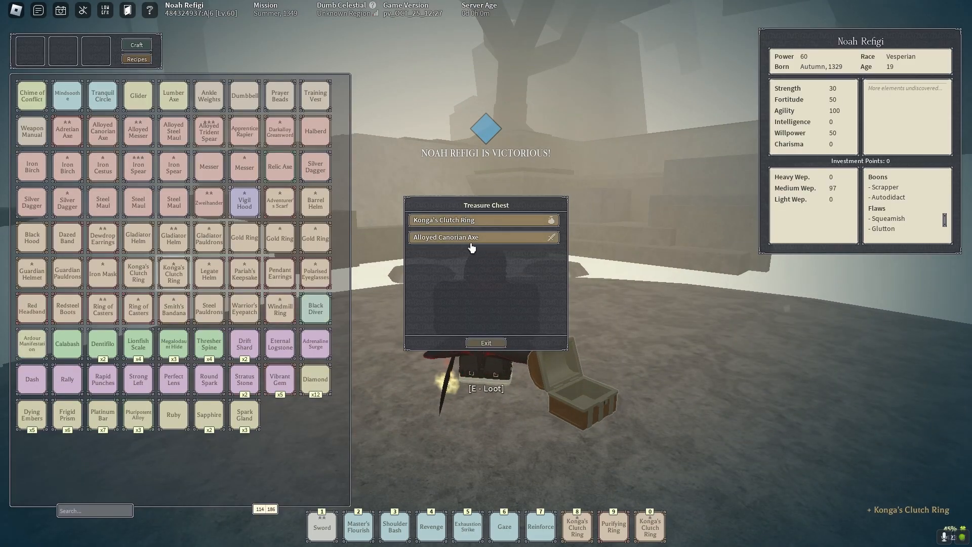
click(484, 236)
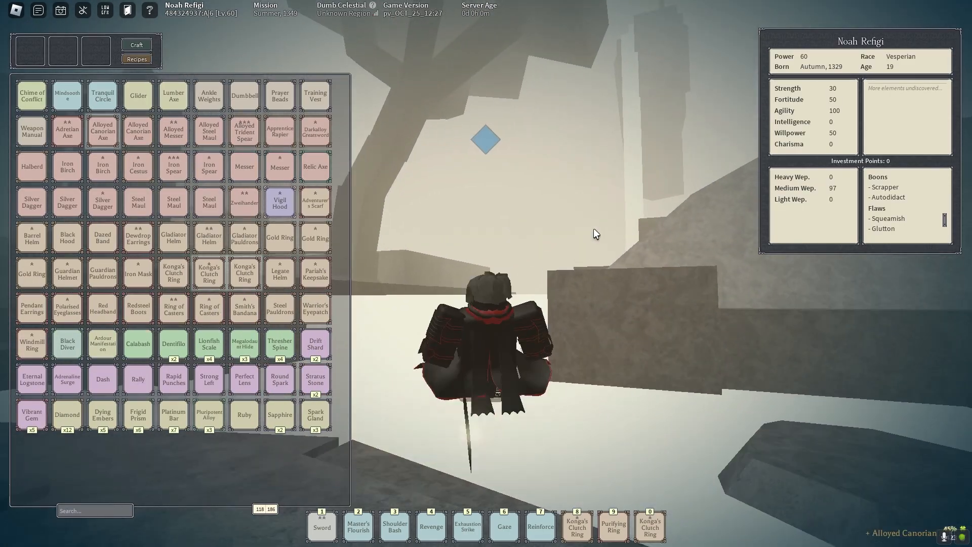